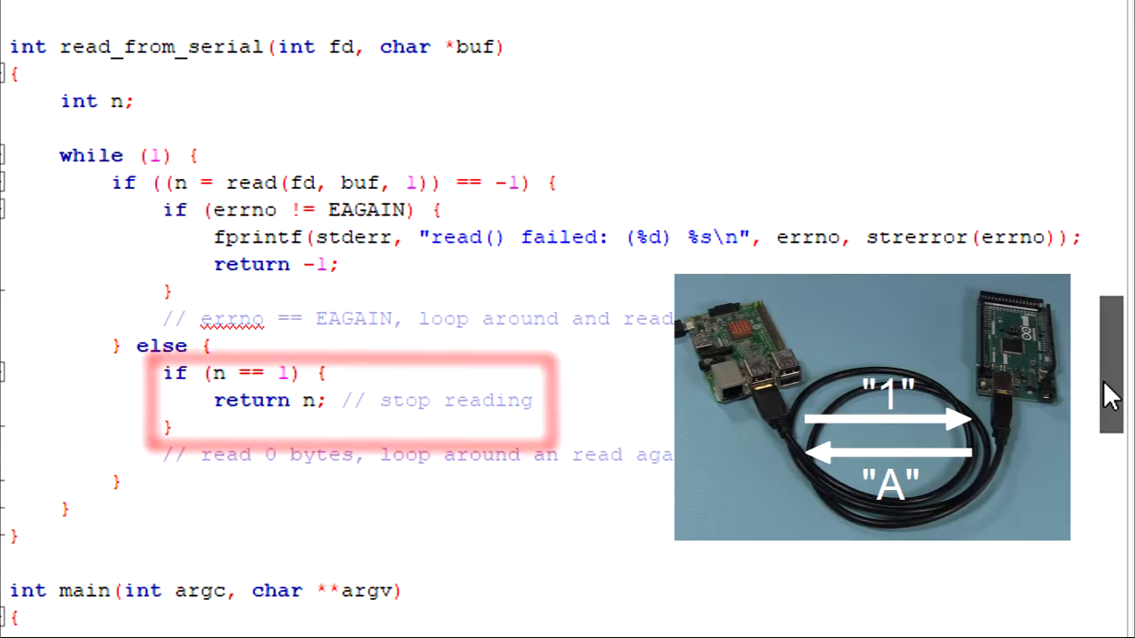
{"action": "scroll", "scroll_direction": "down", "scroll_amount": 3}
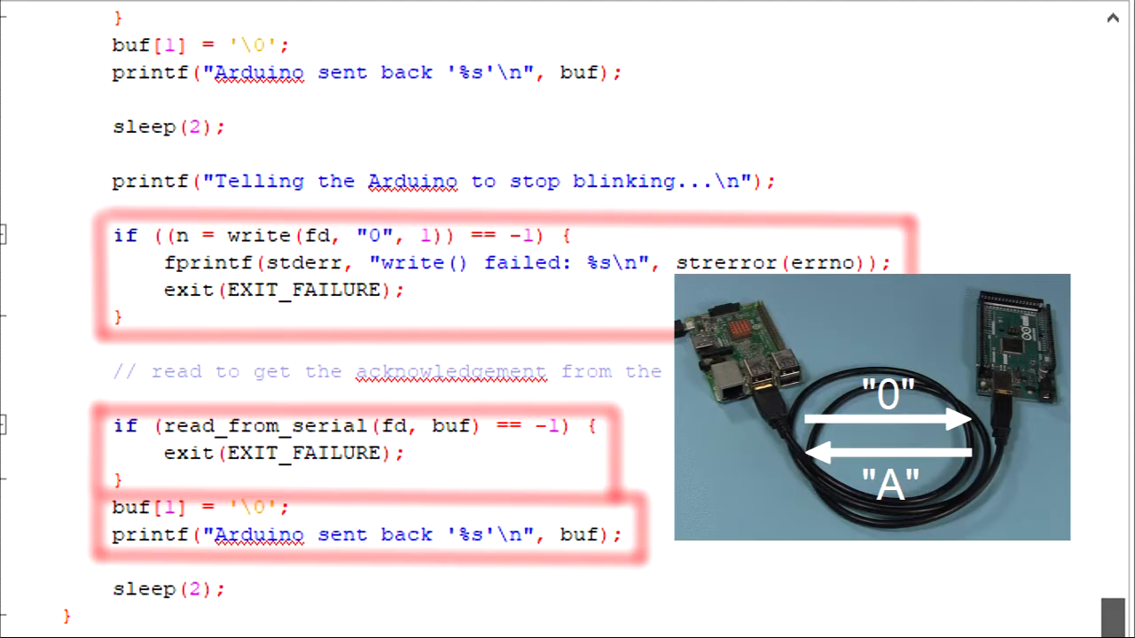